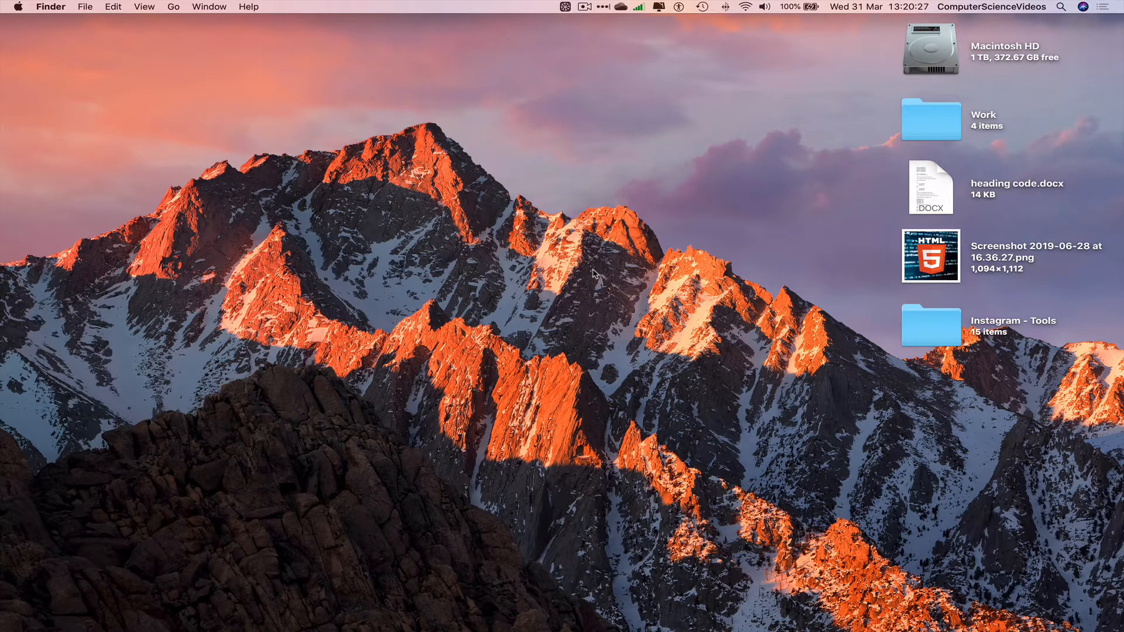
mouse_move(51, 609)
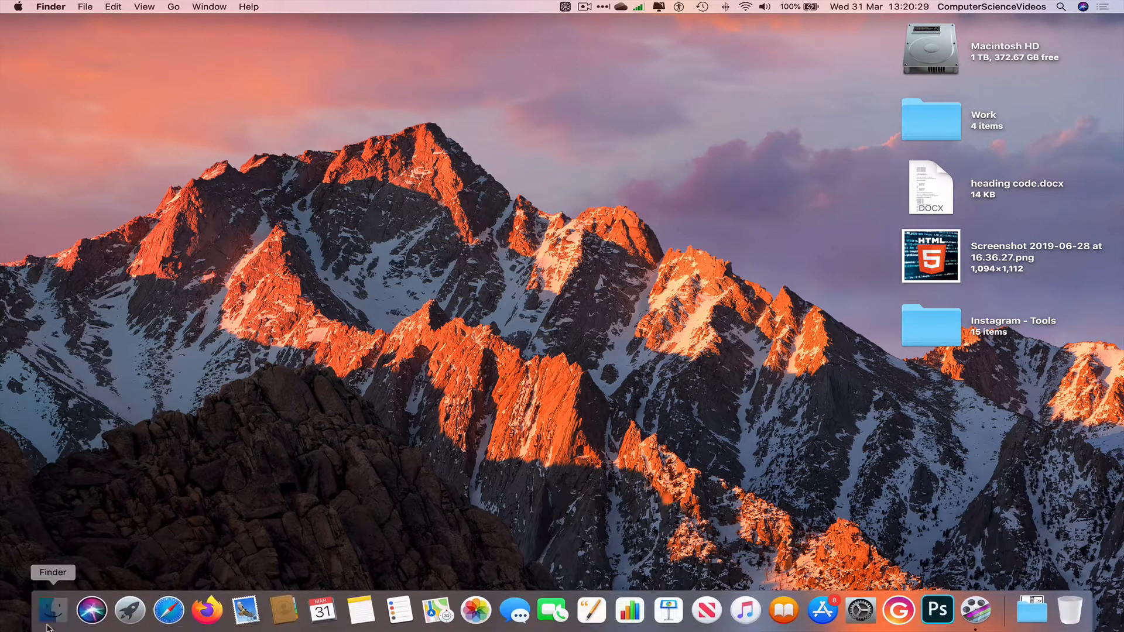
Navigate into Documents > My YouTube Channel > Word Documents, showing Document.docx and two subfolders.
left_click(52, 611)
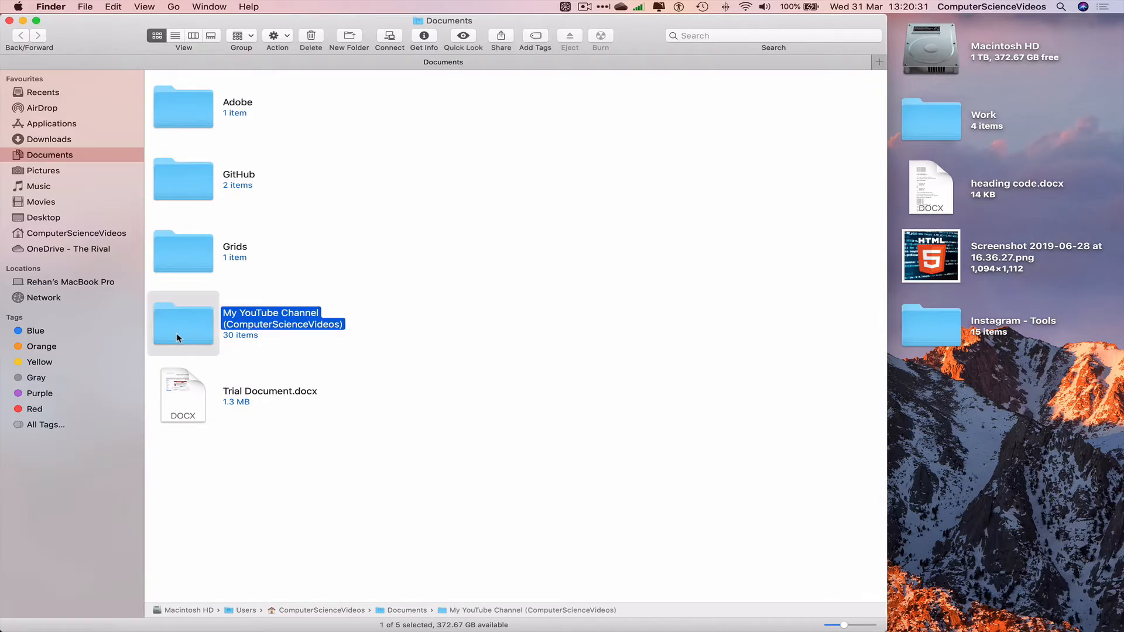
double_click(182, 325)
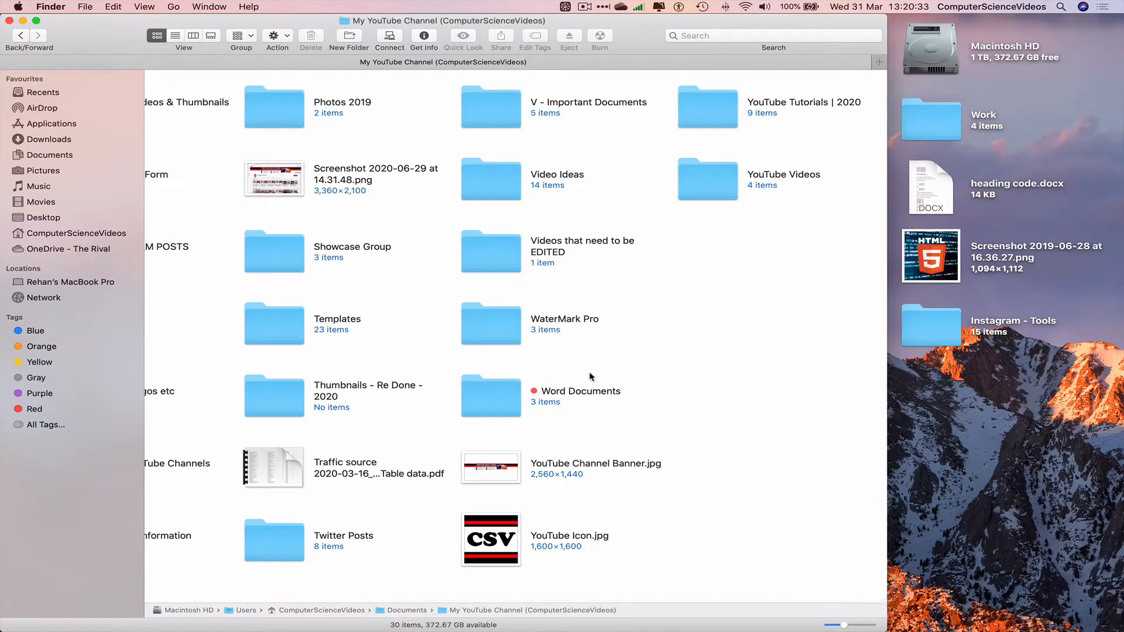
mouse_move(513, 407)
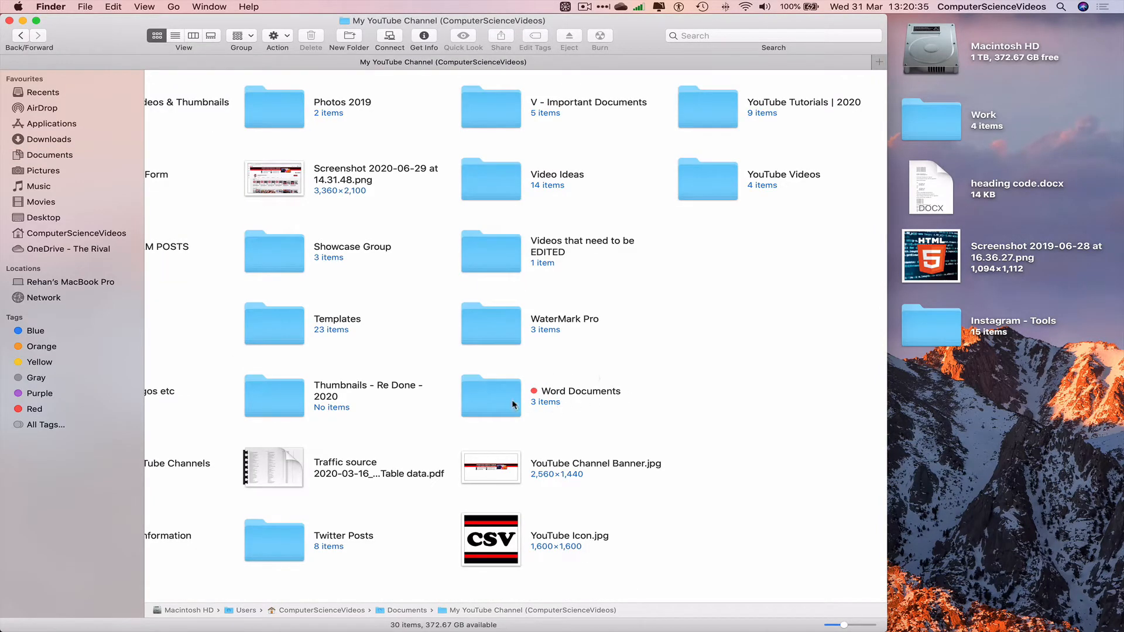
double_click(491, 389)
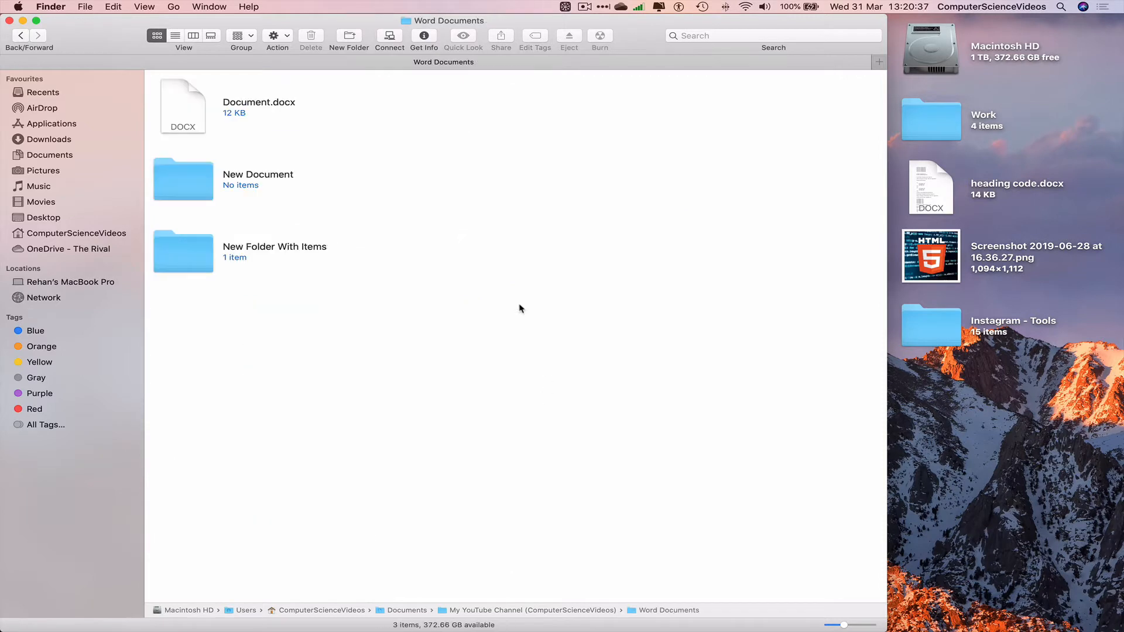
mouse_move(465, 193)
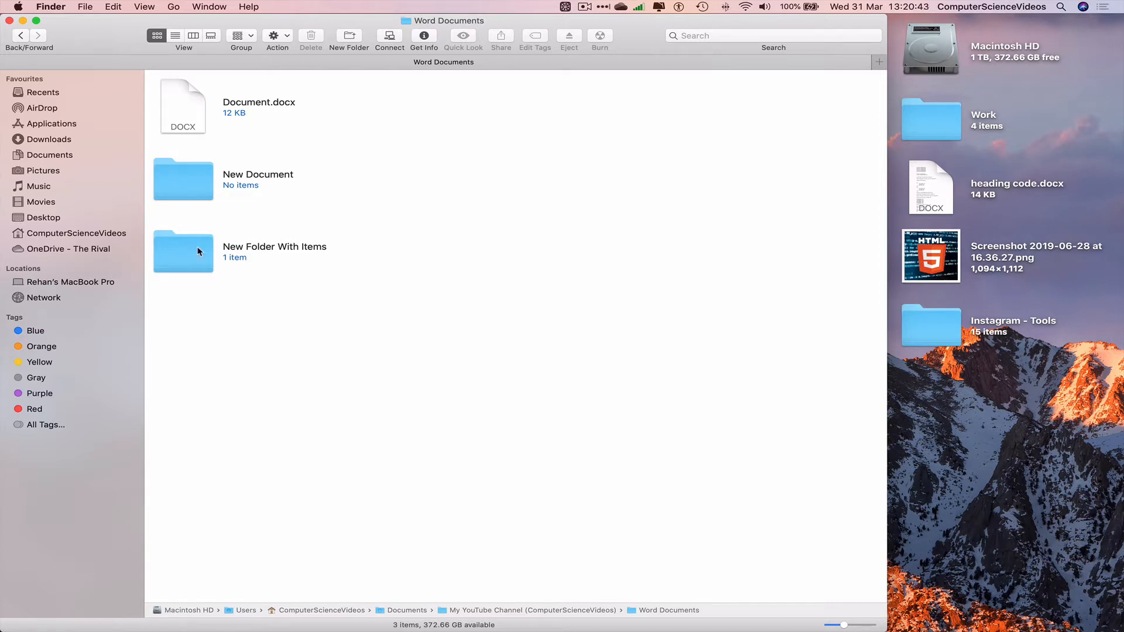
Move Document copy.docx from New Folder With Items to the Bin.
double_click(183, 253)
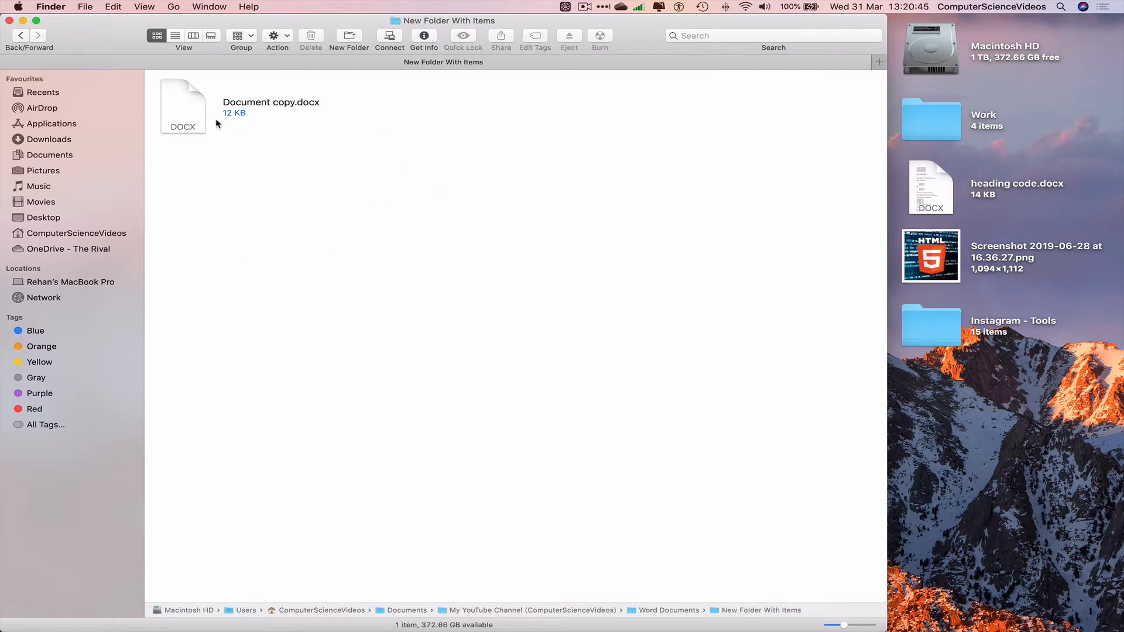
left_click(182, 106)
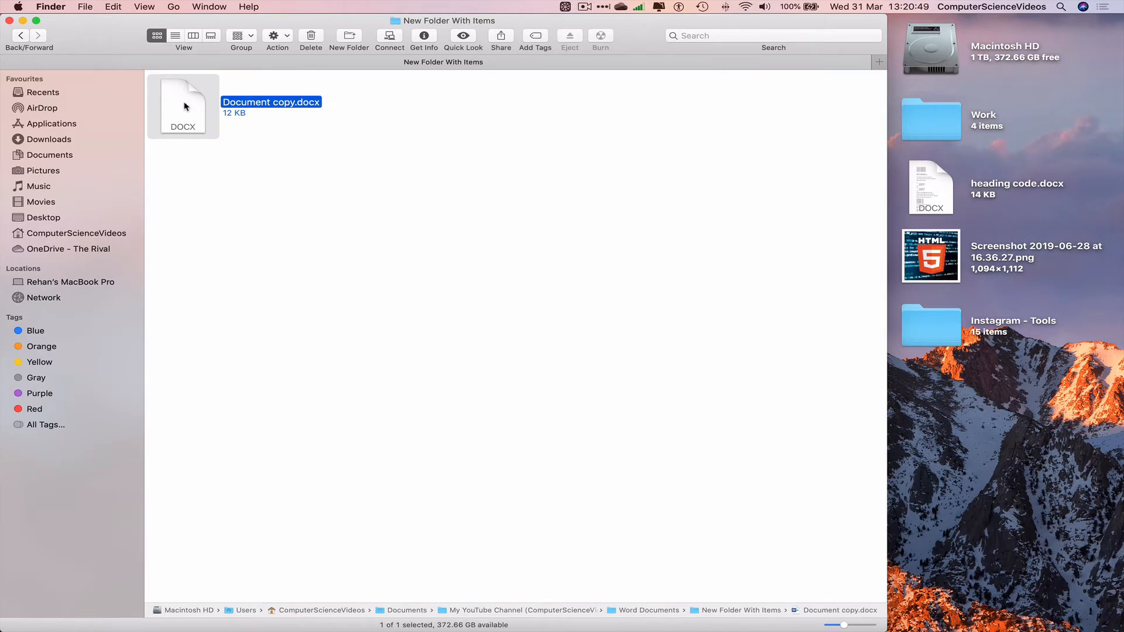
right_click(182, 106)
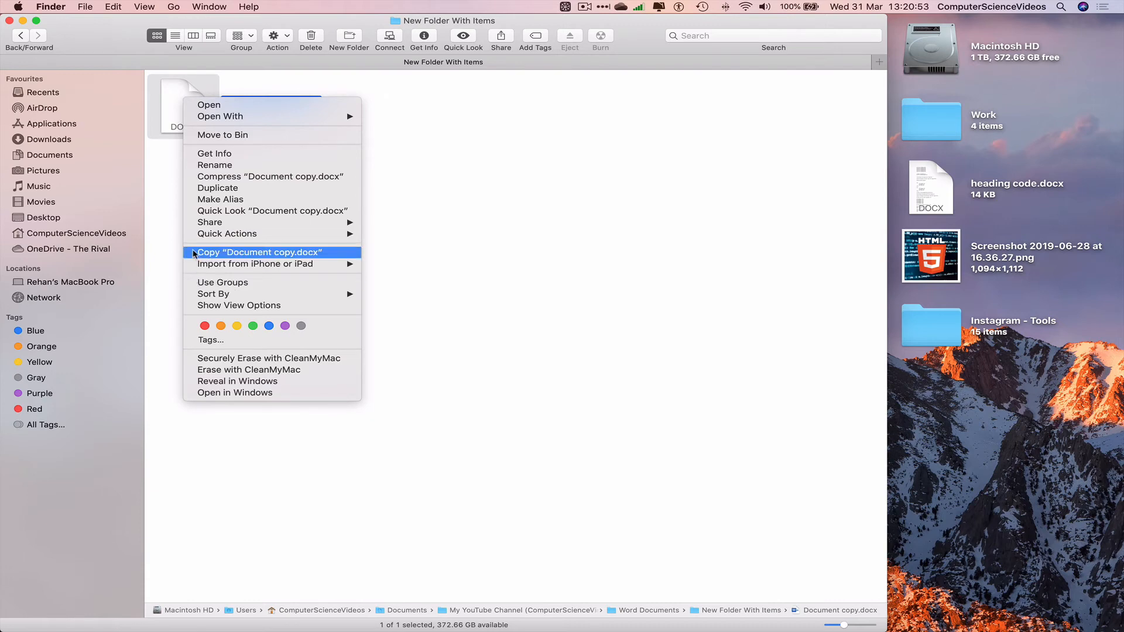
mouse_move(271, 138)
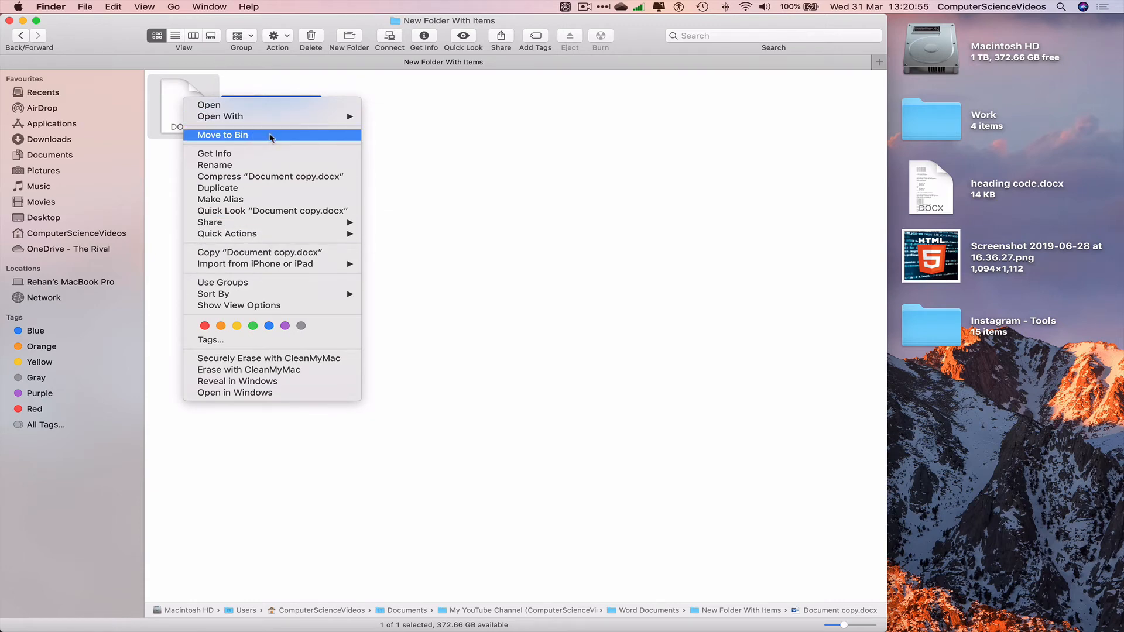
left_click(222, 135)
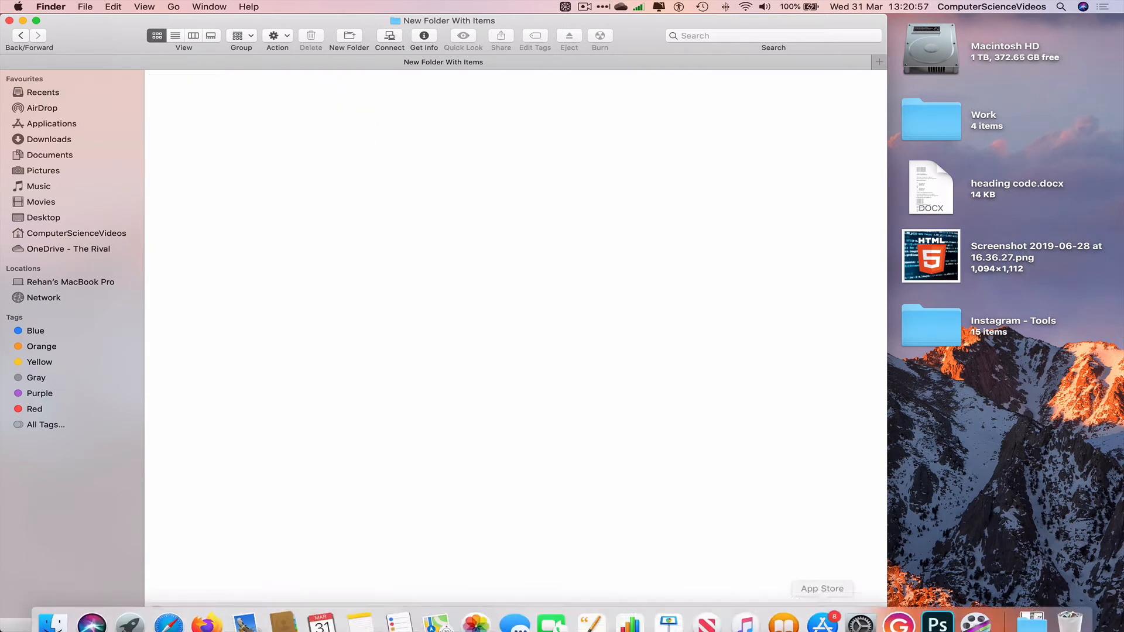
Empty the Bin from the Dock and confirm permanent erasure.
right_click(1069, 610)
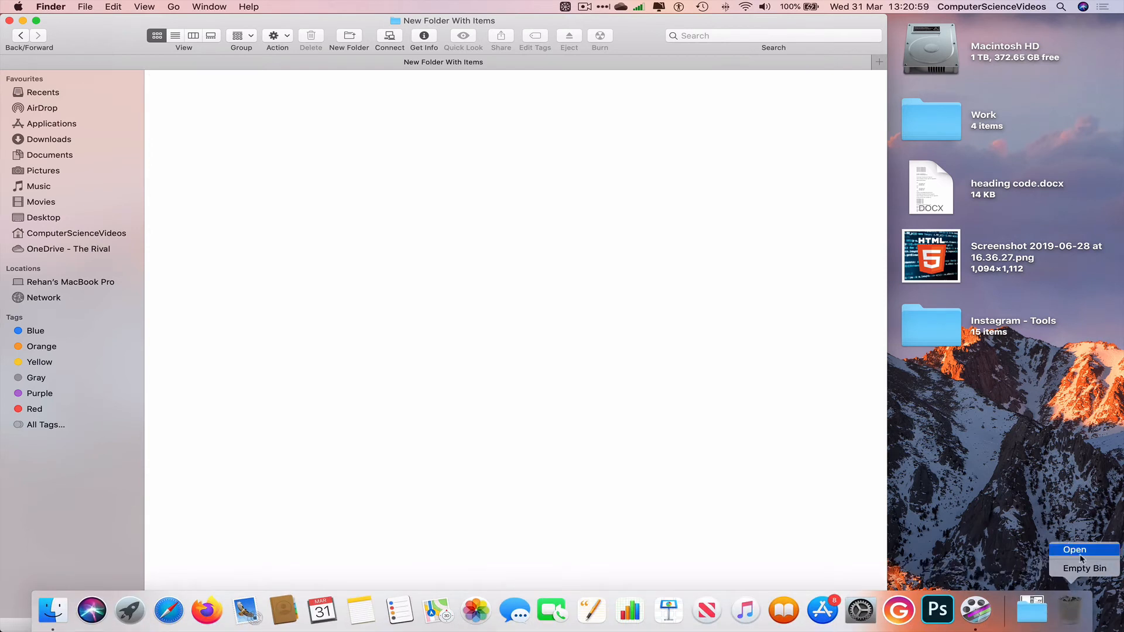
left_click(1083, 568)
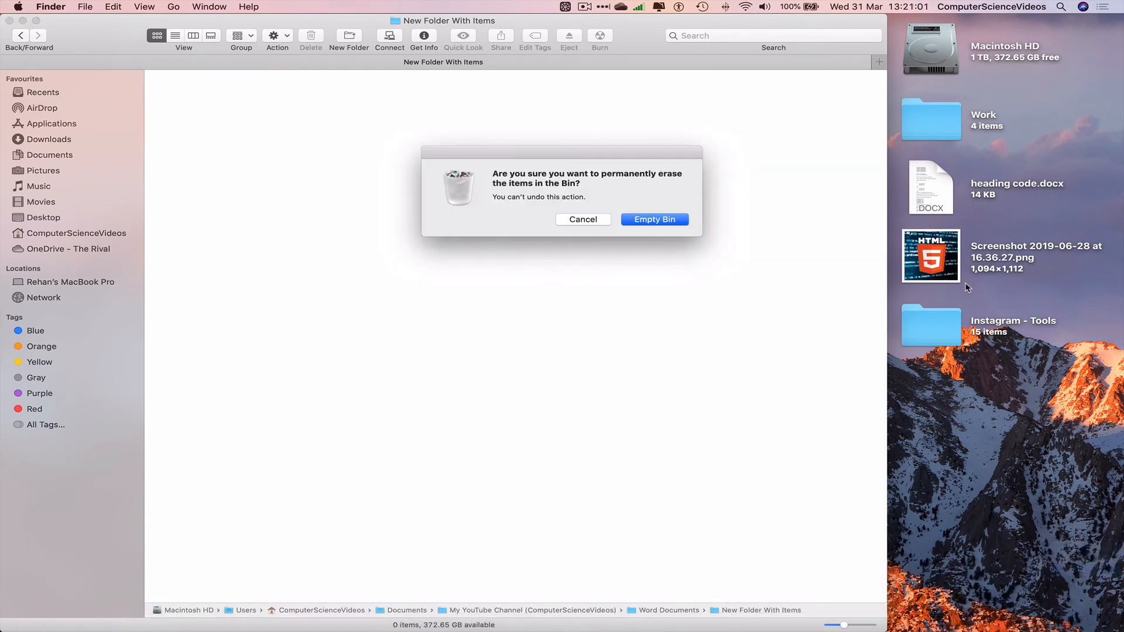
left_click(653, 219)
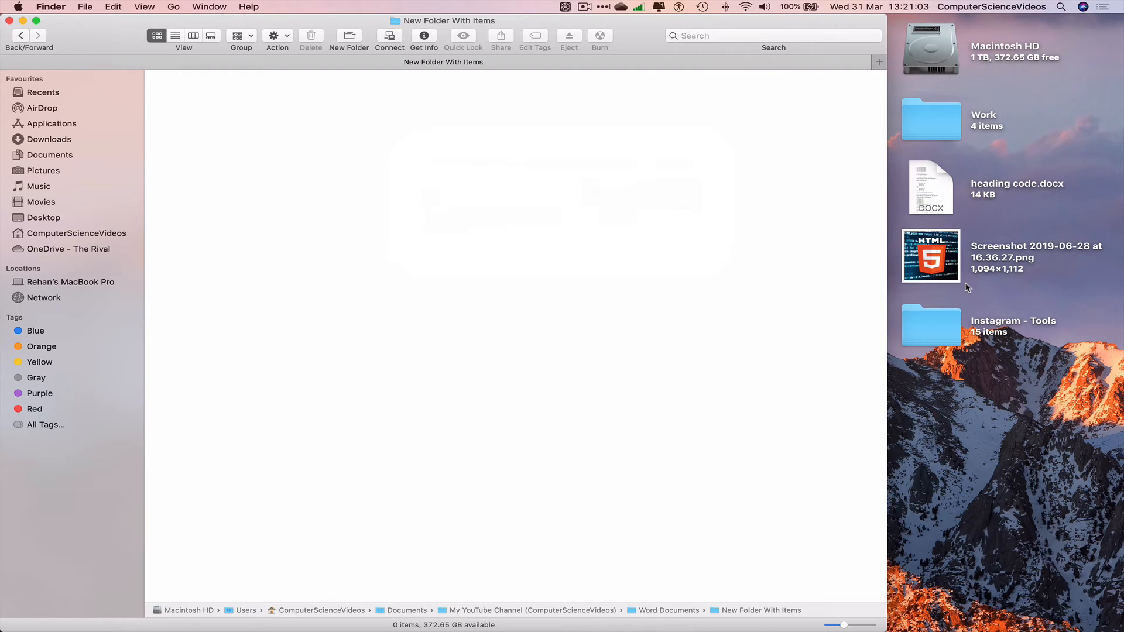
Bin the New Document and New Folder With Items folders, leaving only Document.docx, and close the window.
left_click(22, 35)
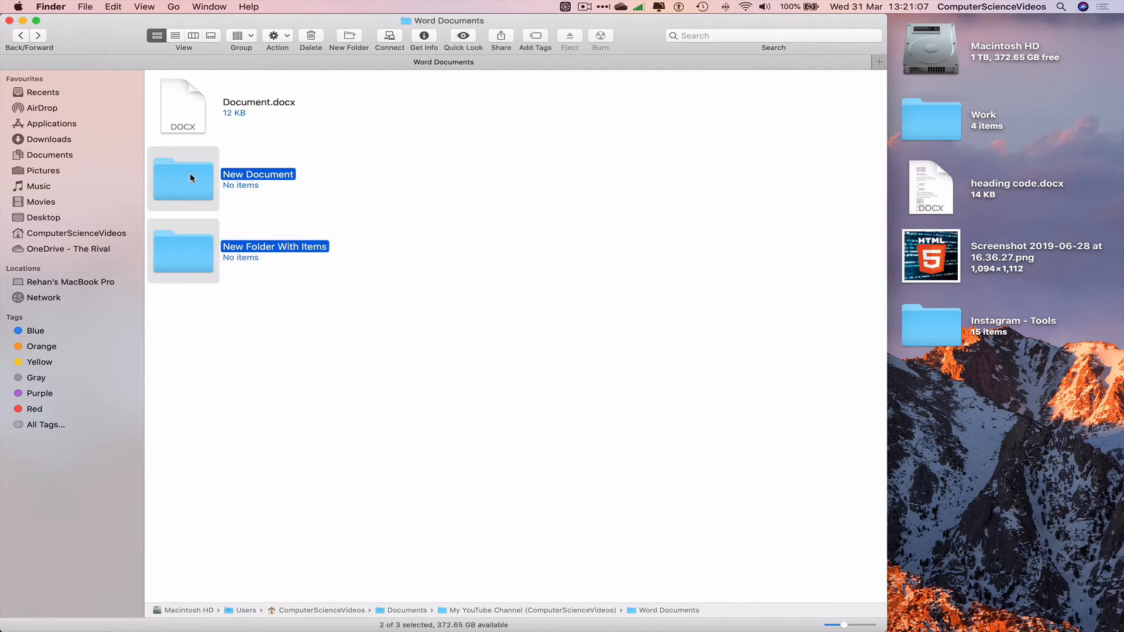
right_click(182, 178)
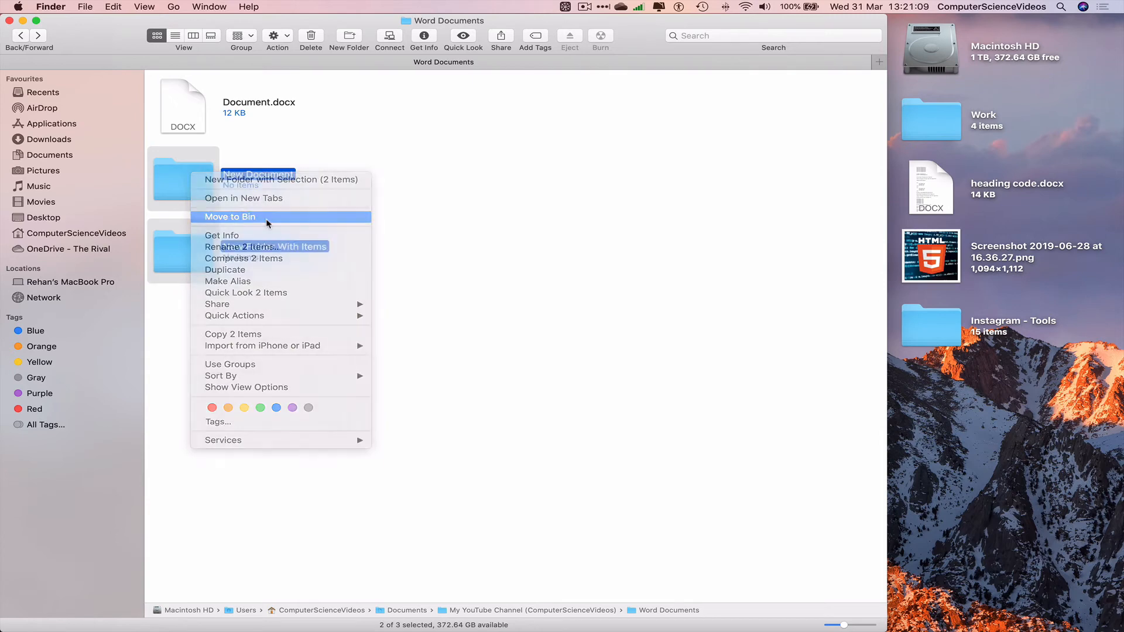
left_click(229, 216)
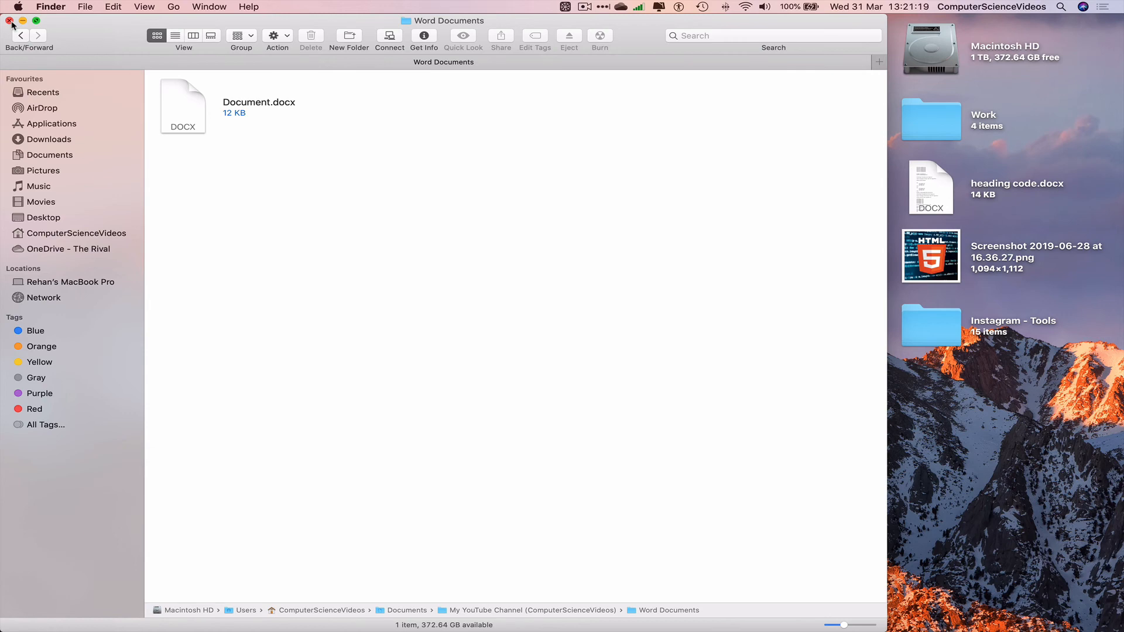
left_click(11, 20)
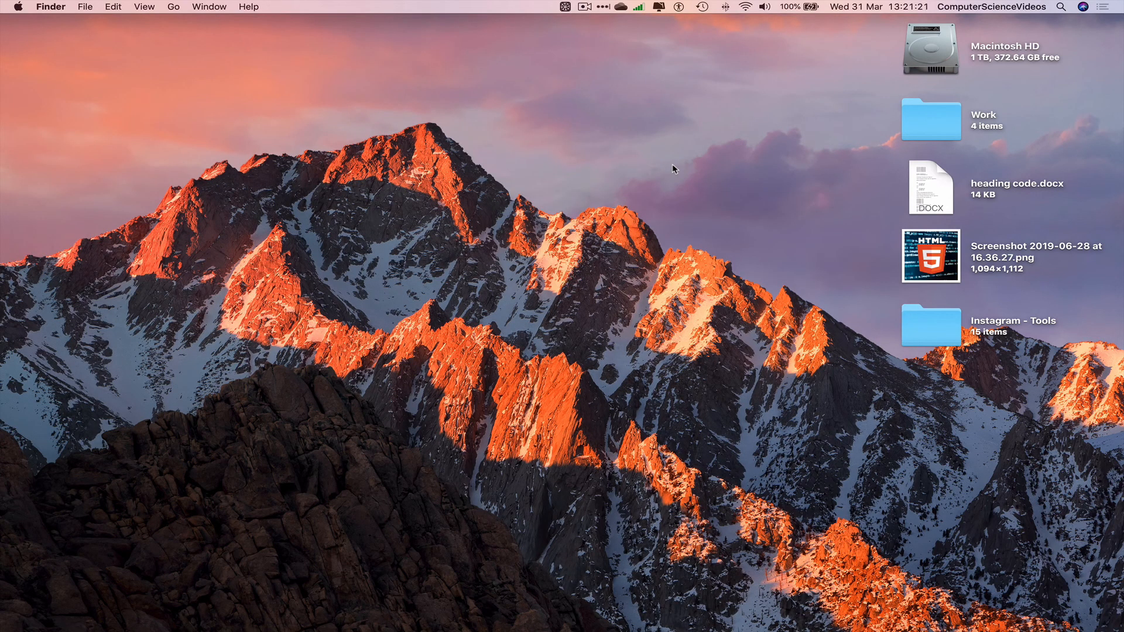